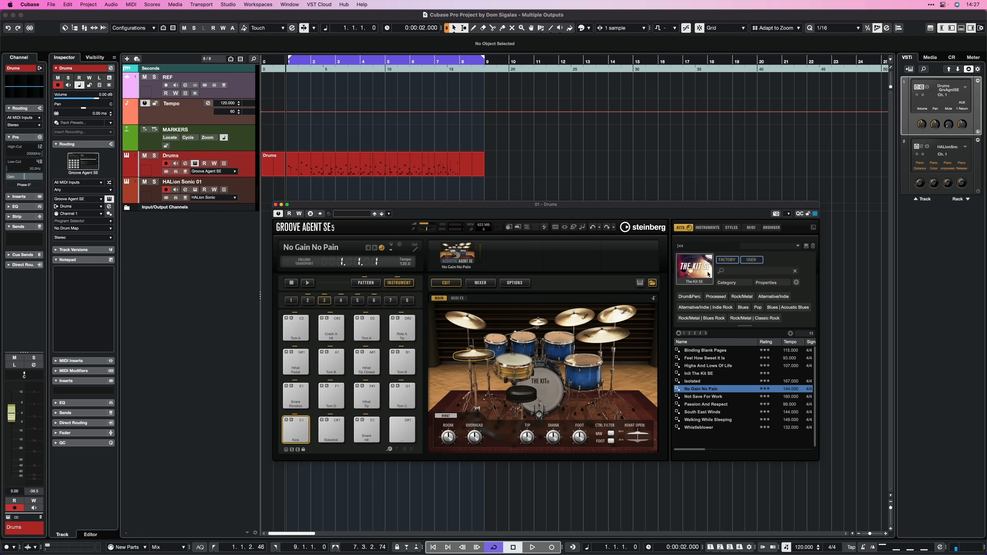
# - Show the Activate Outputs list from the Drums instrument's output button in the VSTi rack
pyautogui.click(533, 547)
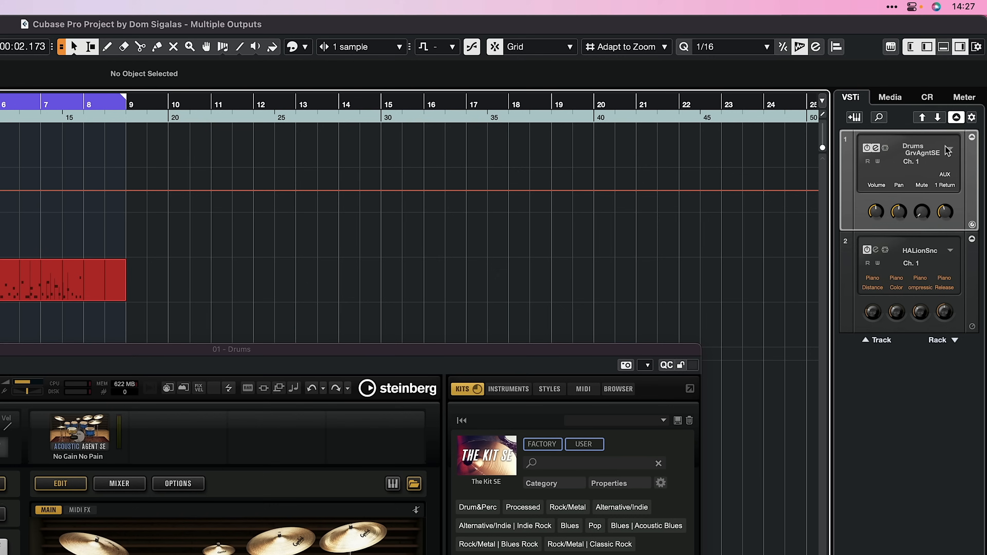
pyautogui.click(950, 148)
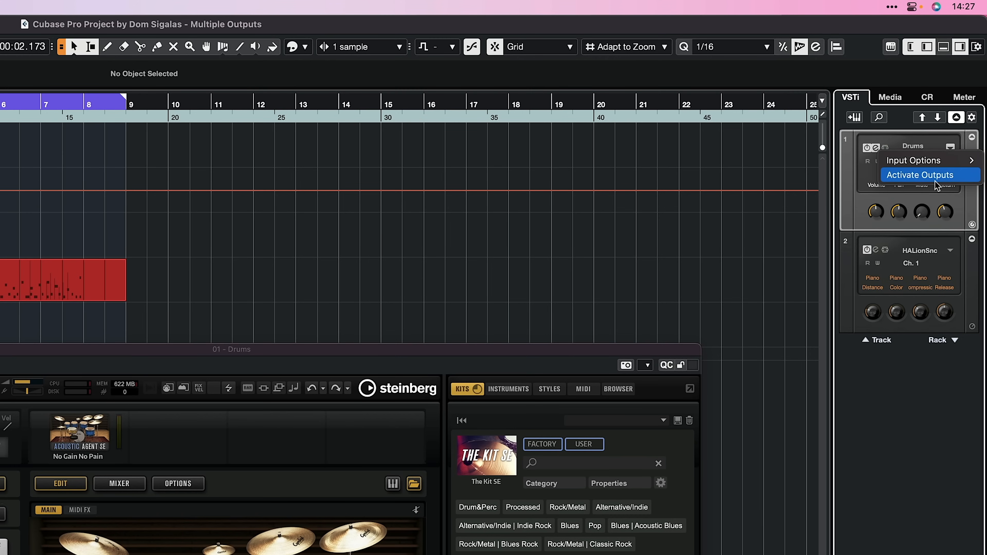
pyautogui.click(919, 174)
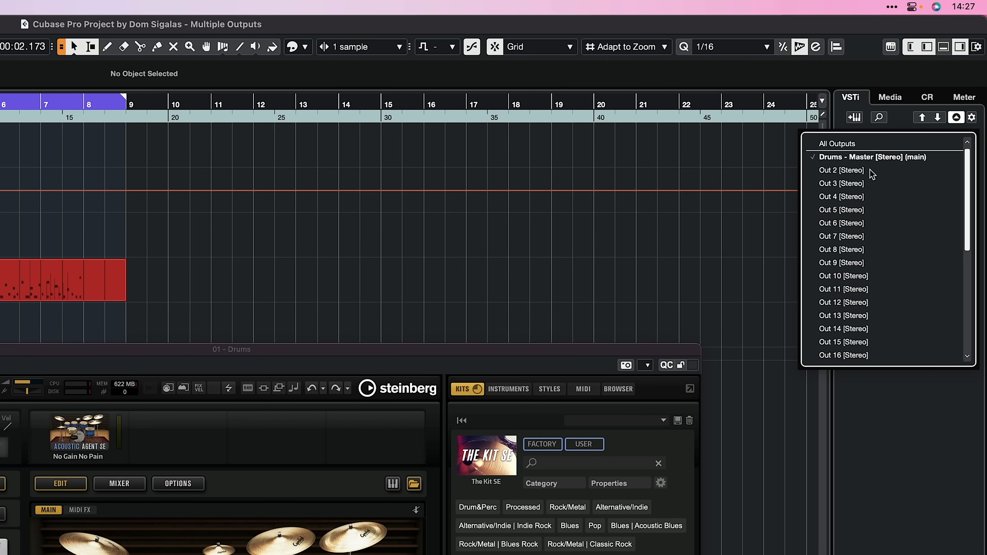
pyautogui.moveTo(970, 222)
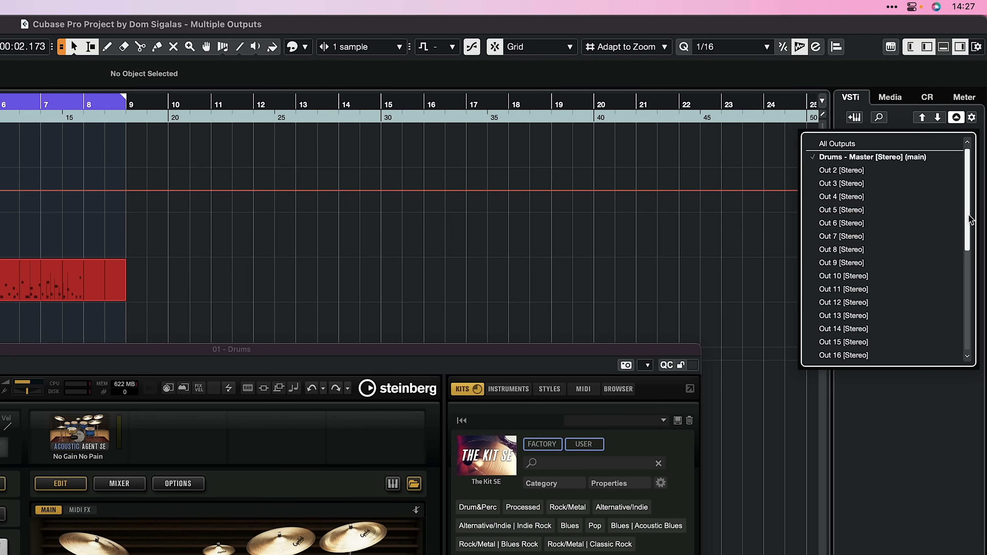
pyautogui.scroll(-3)
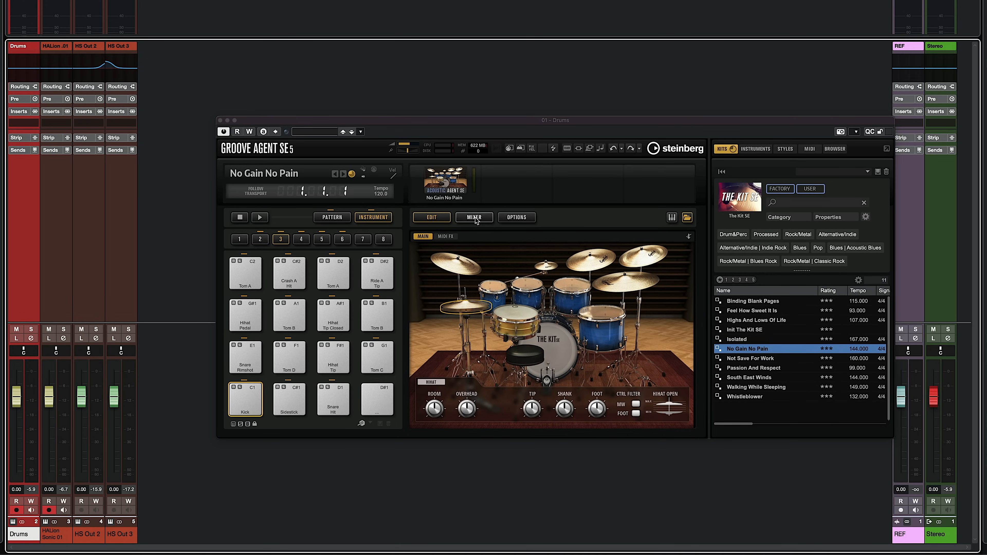
# - In Groove Agent SE's Mixer page, send Toms to Out 4 and pick a separate Overhead output
pyautogui.click(474, 217)
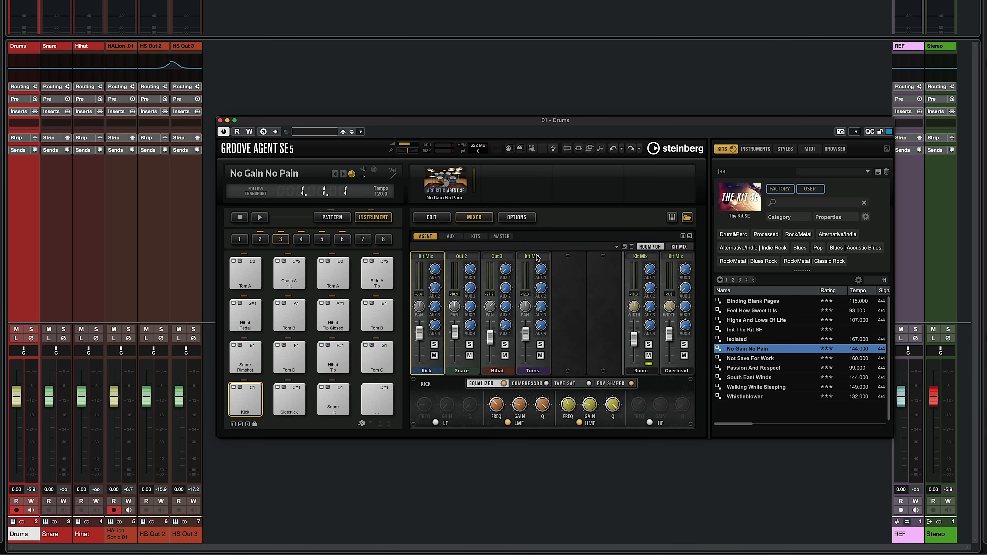
pyautogui.click(533, 256)
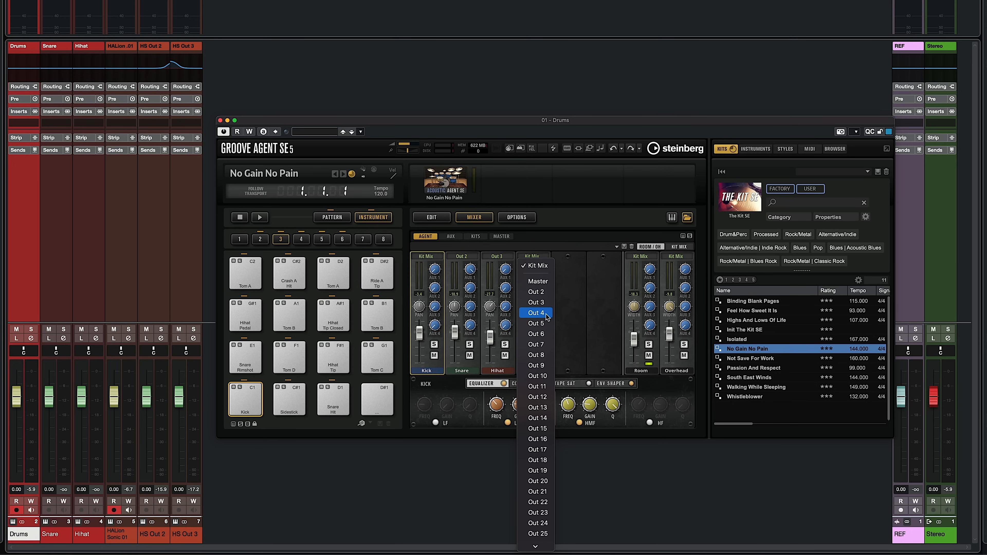
pyautogui.click(535, 313)
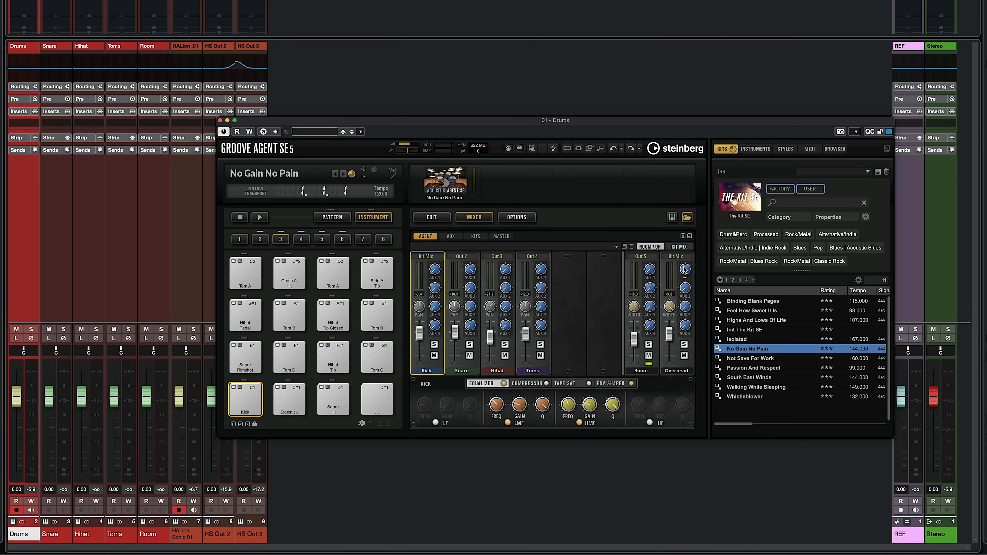
pyautogui.click(677, 256)
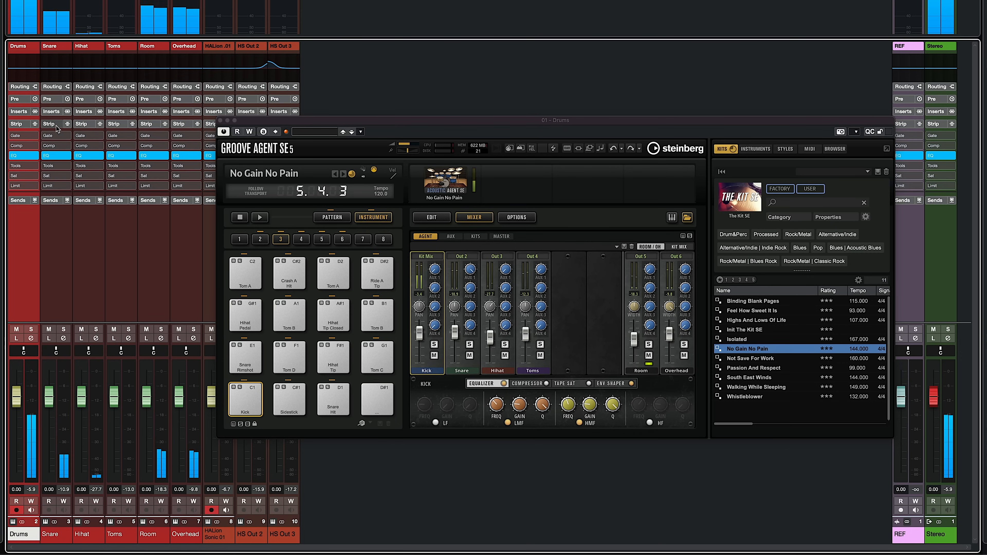
# - Insert EQ-P1A on the Snare channel and adjust its boost and attenuation knobs
pyautogui.click(51, 111)
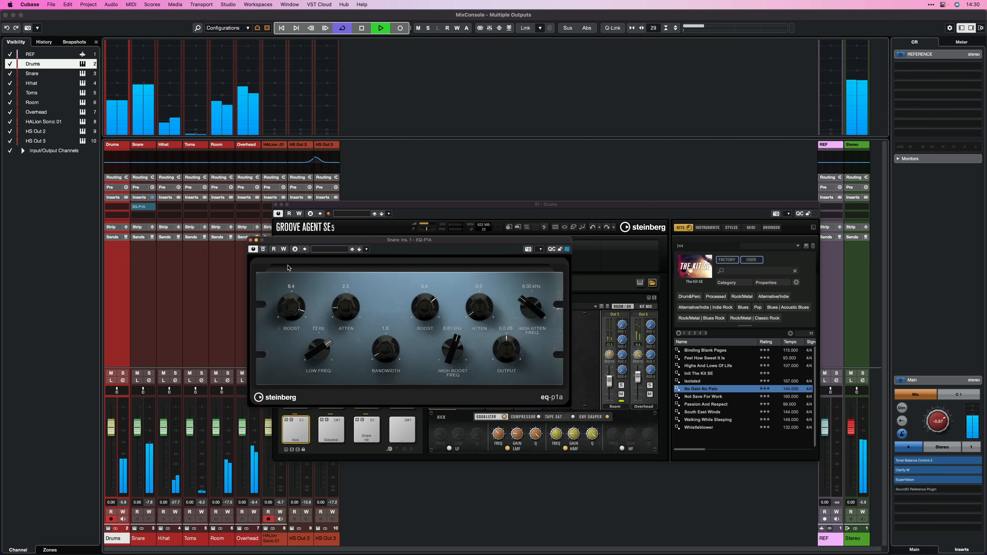
pyautogui.moveTo(424, 307); pyautogui.dragTo(424, 293)
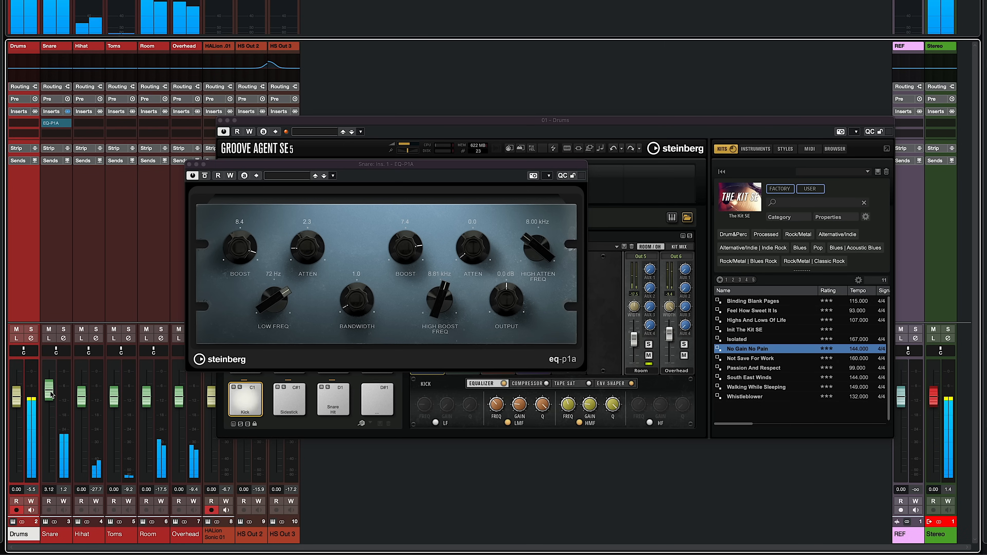
# - Raise the Snare fader to about +3 dB and switch off the Room channel's solo
pyautogui.moveTo(177, 390); pyautogui.dragTo(176, 371)
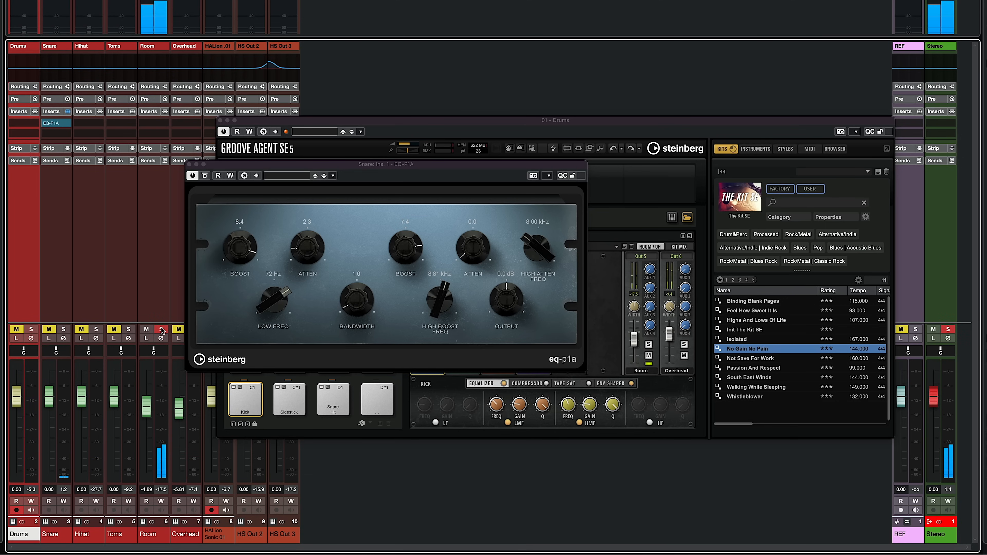
pyautogui.click(161, 329)
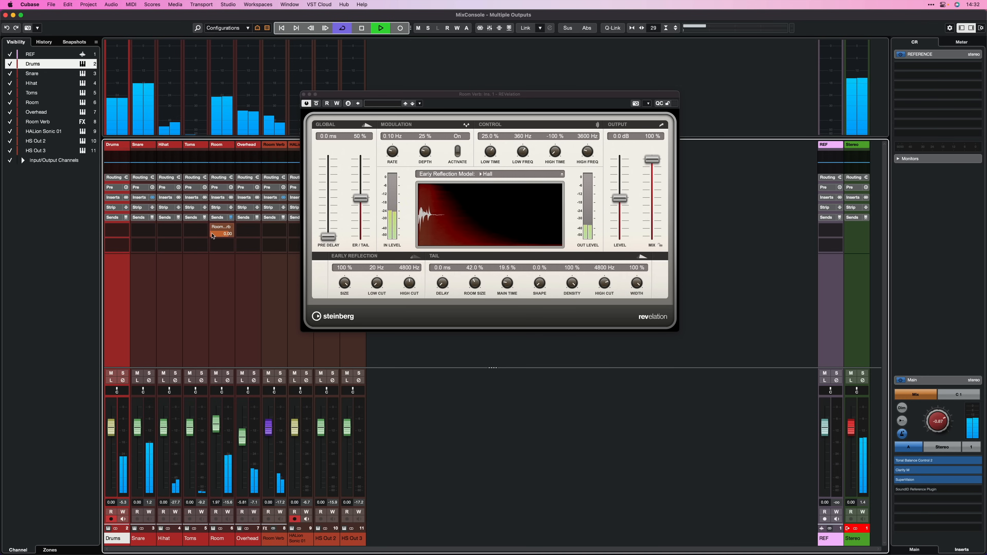
# - Lower the Room channel's send into the Room Verb REVelation reverb to about -19.7 dB
pyautogui.moveTo(221, 233); pyautogui.dragTo(211, 236)
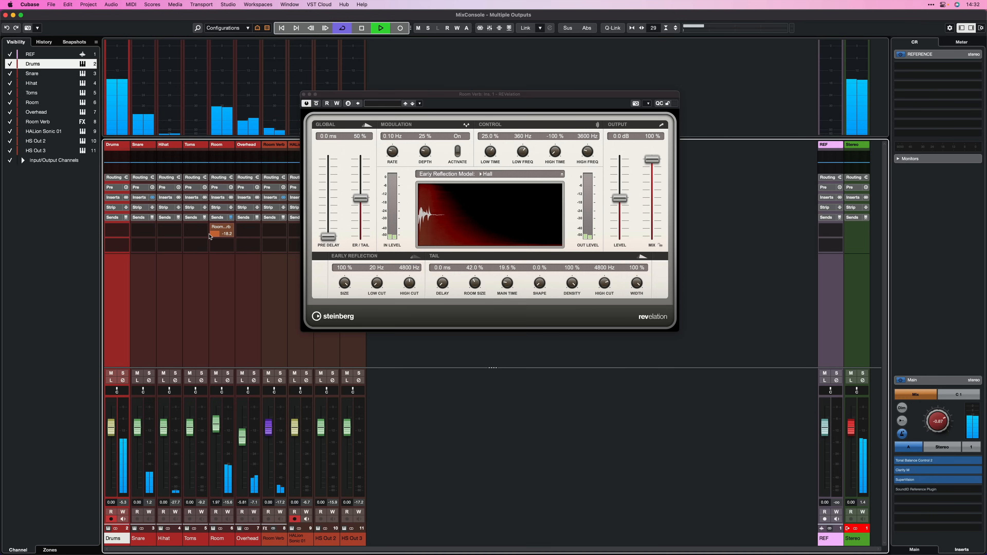
pyautogui.moveTo(221, 233); pyautogui.dragTo(221, 235)
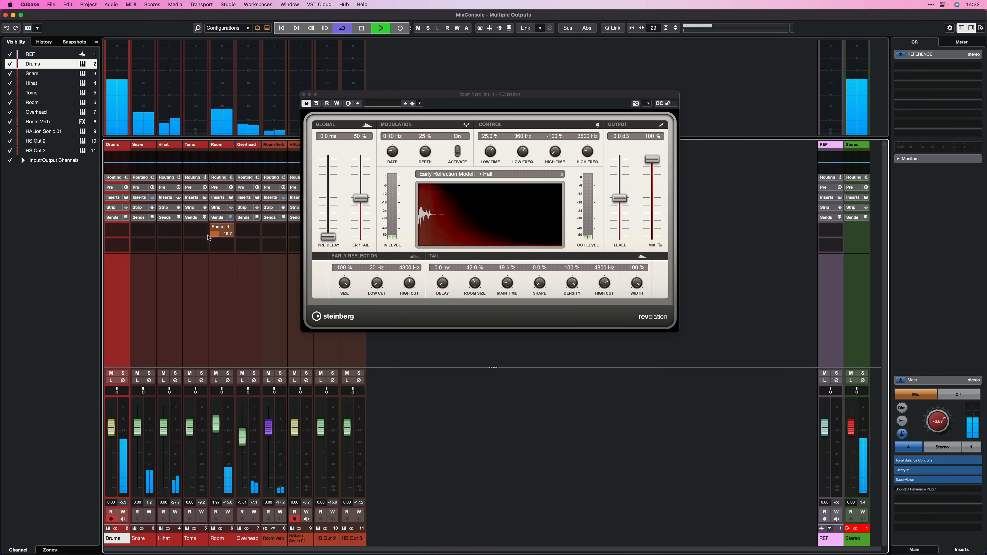